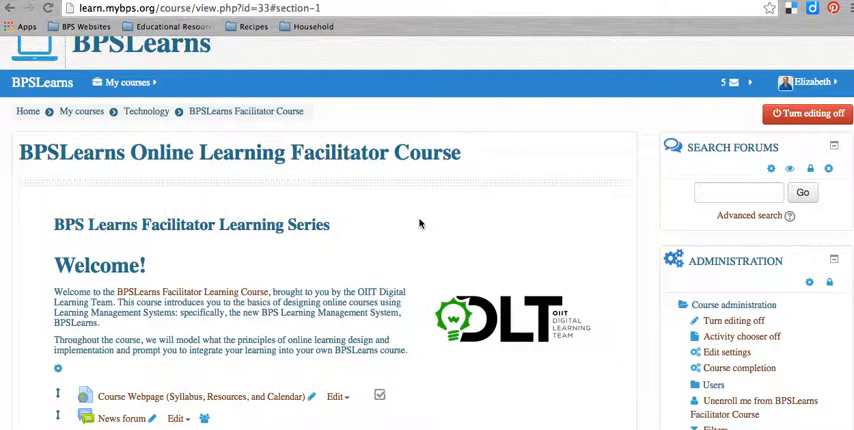
Scroll down the course page to the Engaging Online Learners: Dos and Don'ts! activity.
scroll("down", 3)
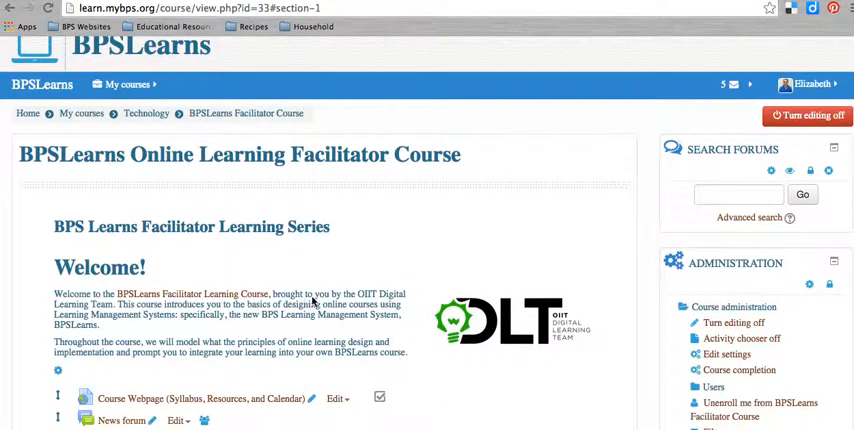
scroll("down", 3)
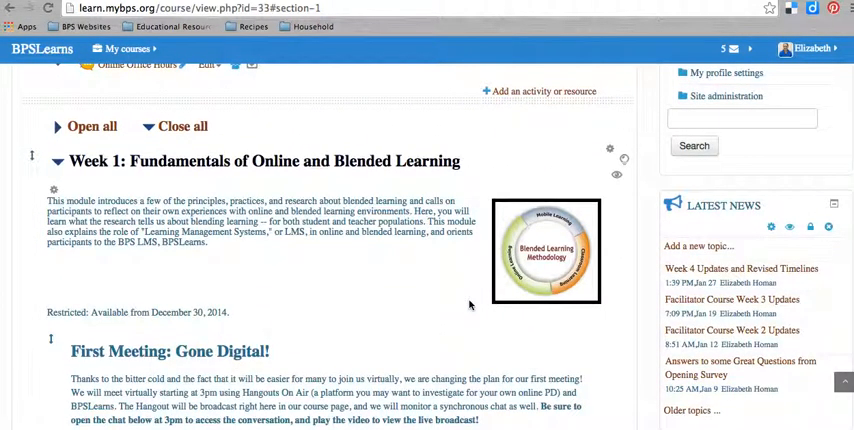
scroll("down", 3)
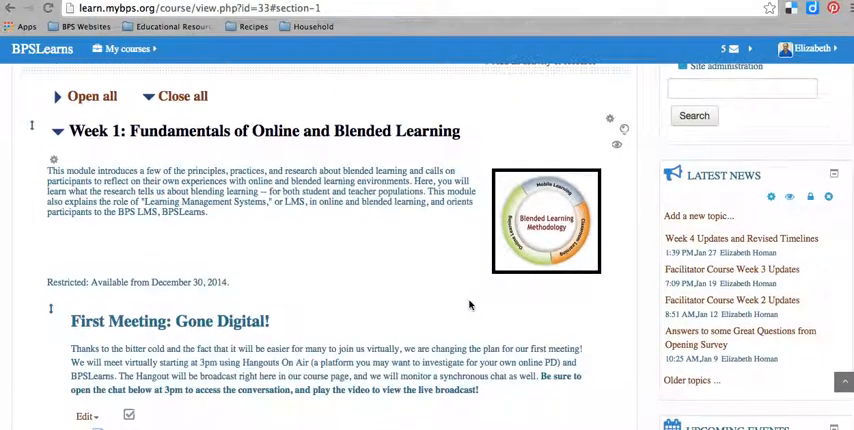
scroll("down", 3)
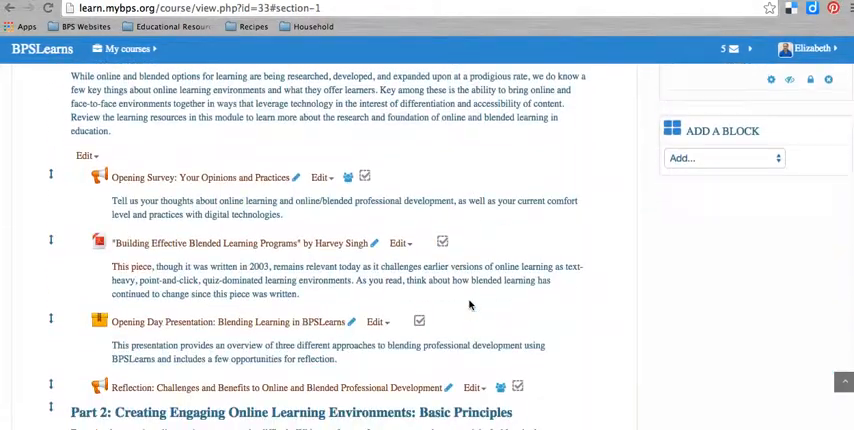
scroll("down", 3)
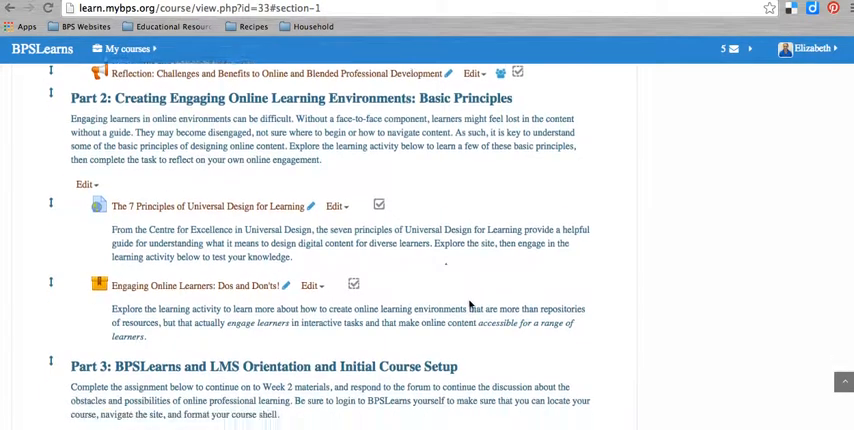
scroll("down", 3)
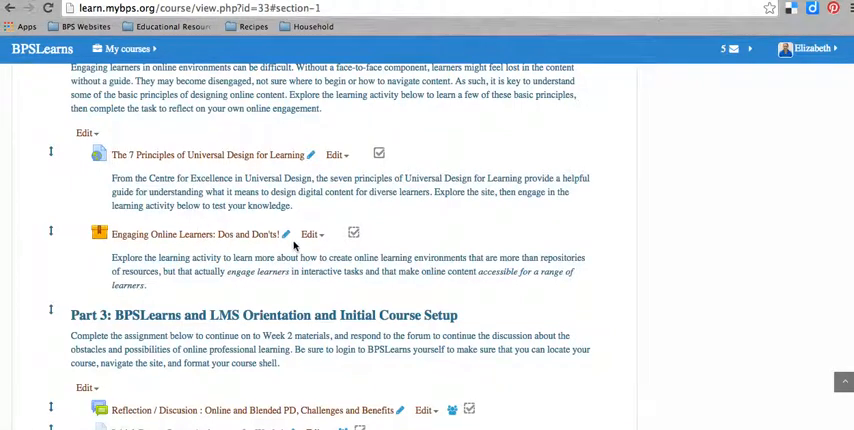
Choose Edit settings for the SCORM package and scroll through its collapsed sections.
left_click(311, 235)
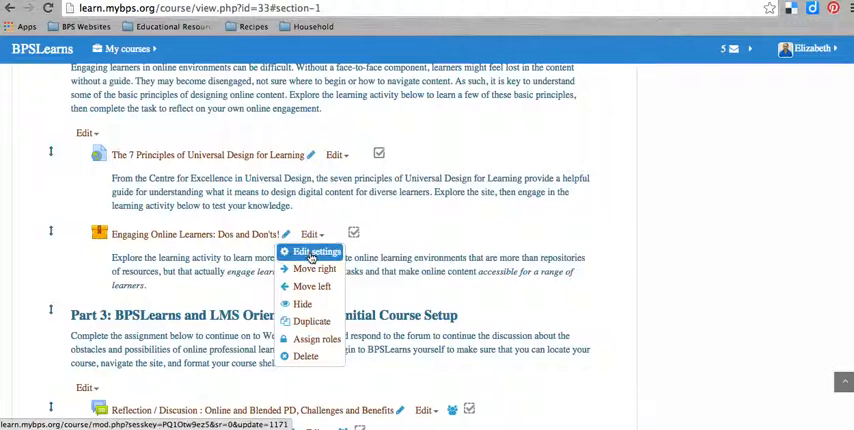
left_click(311, 249)
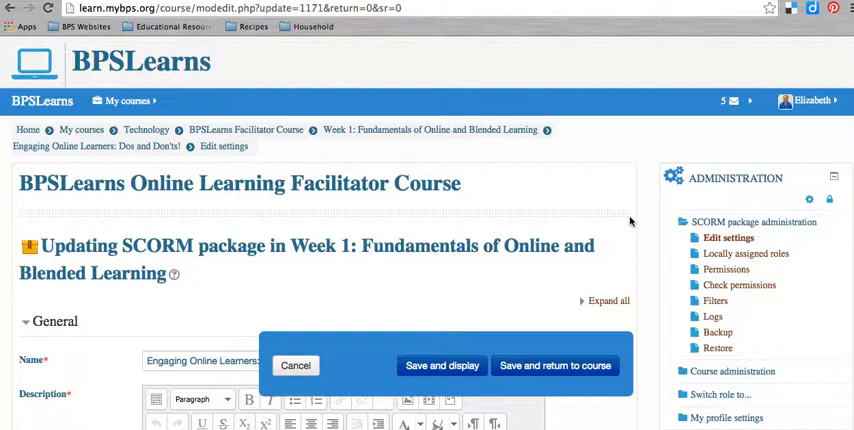
mouse_move(649, 245)
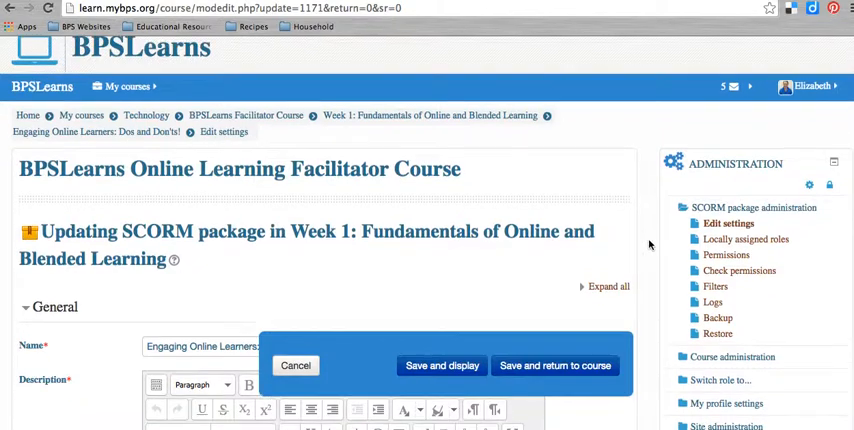
scroll("down", 3)
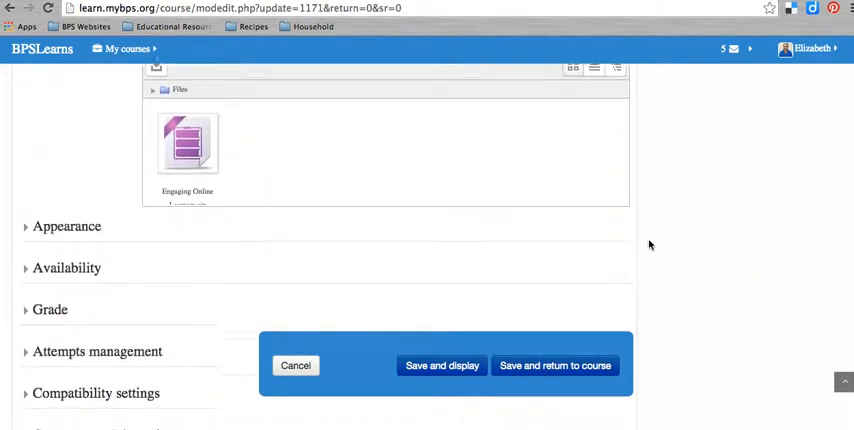
scroll("down", 3)
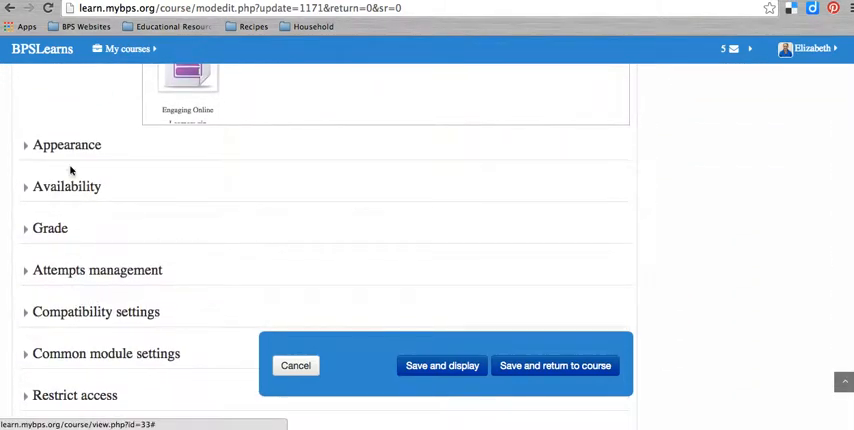
mouse_move(93, 264)
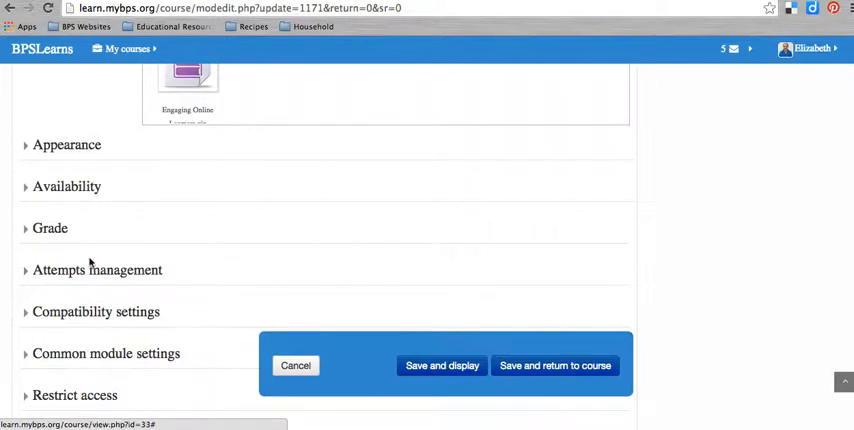
scroll("down", 3)
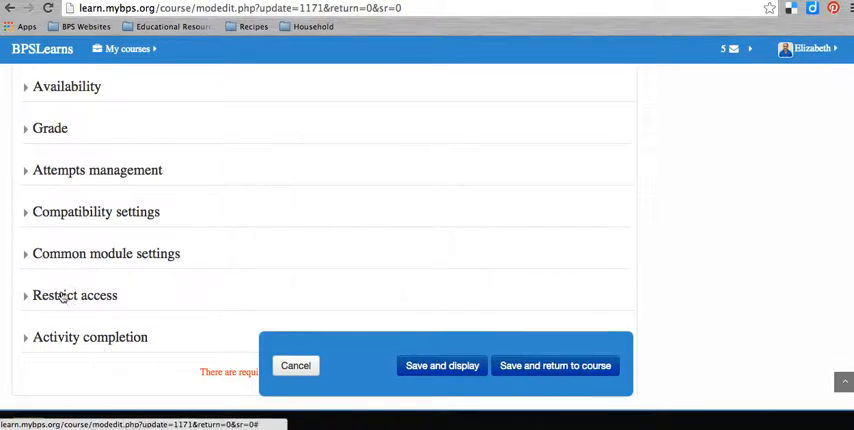
mouse_move(72, 347)
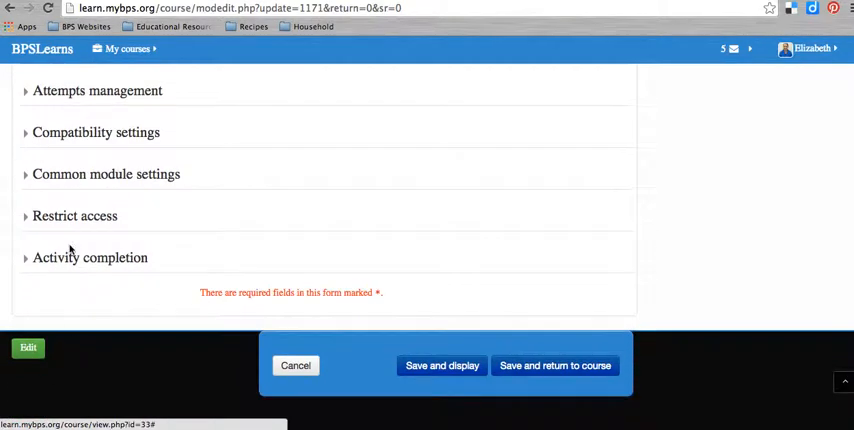
Expand the Activity completion section and scroll to its locked completion options.
left_click(89, 257)
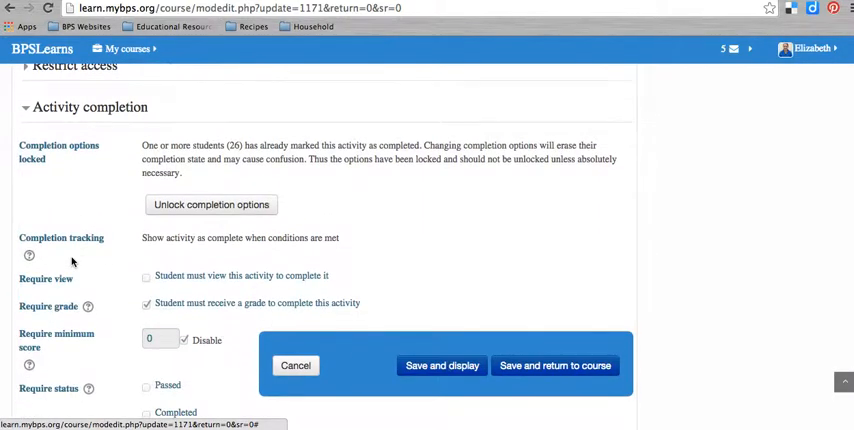
scroll("down", 3)
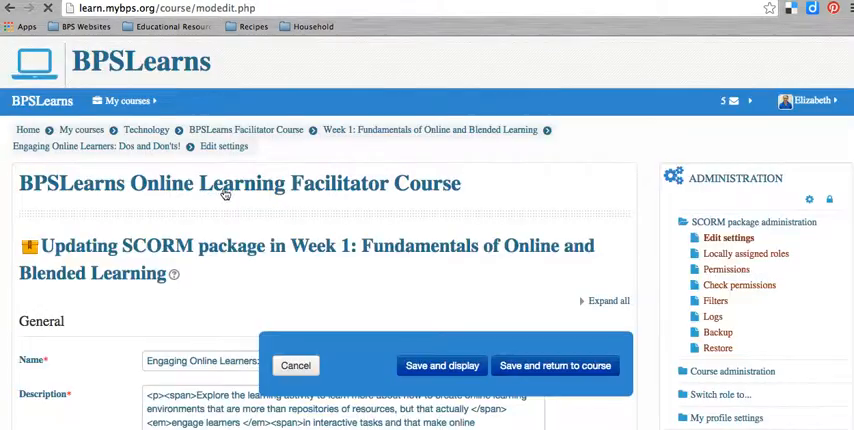
scroll("down", 3)
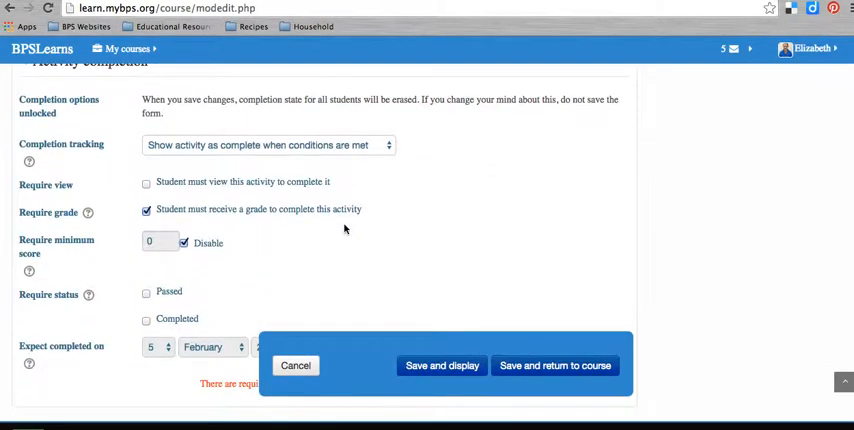
left_click(270, 145)
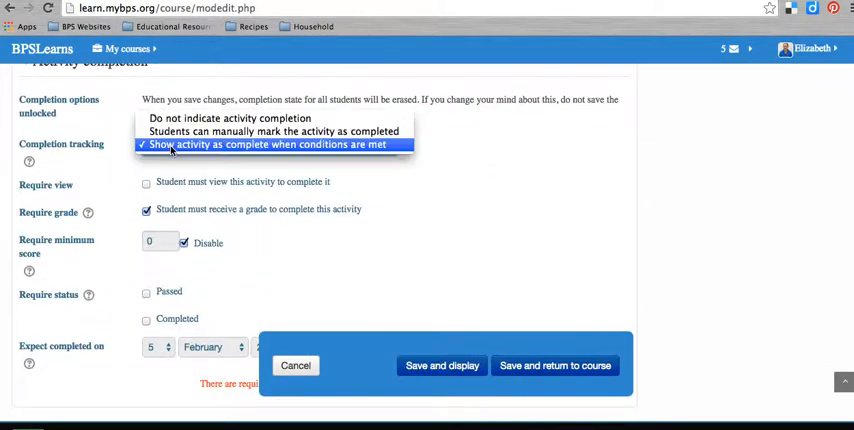
mouse_move(270, 131)
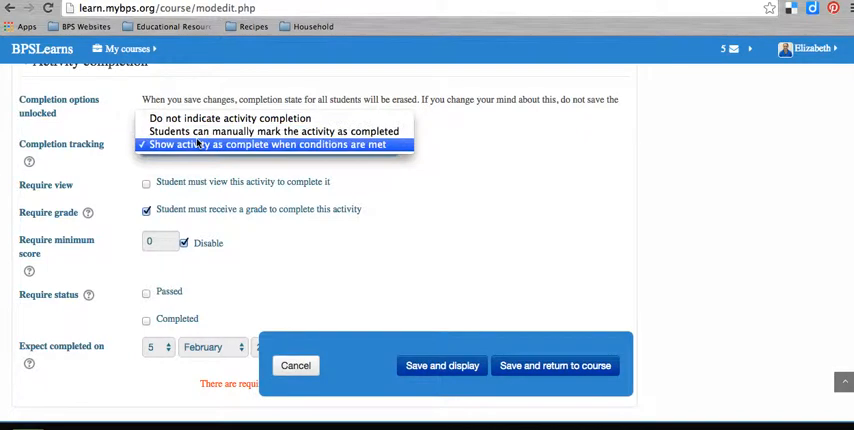
mouse_move(210, 119)
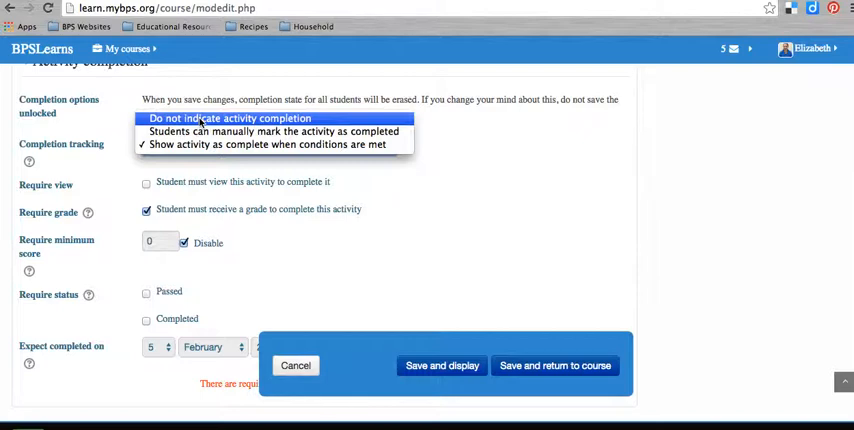
mouse_move(275, 131)
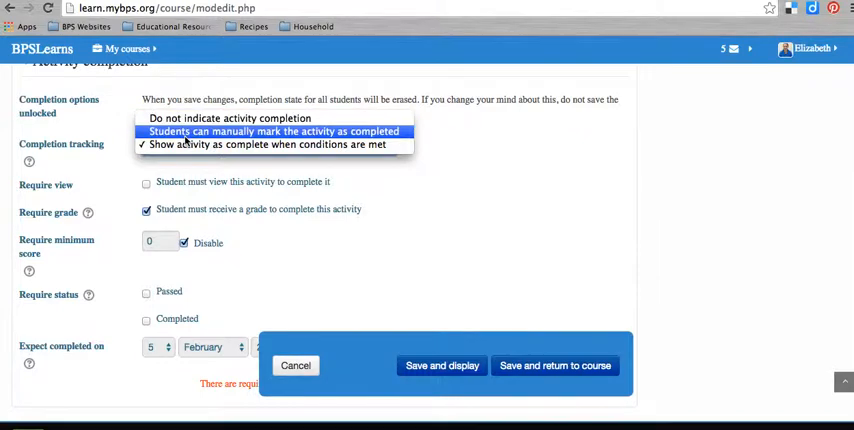
mouse_move(260, 147)
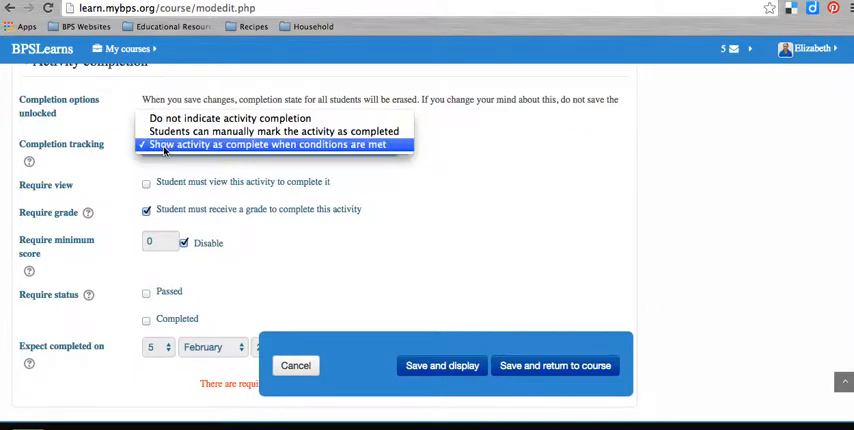
left_click(265, 147)
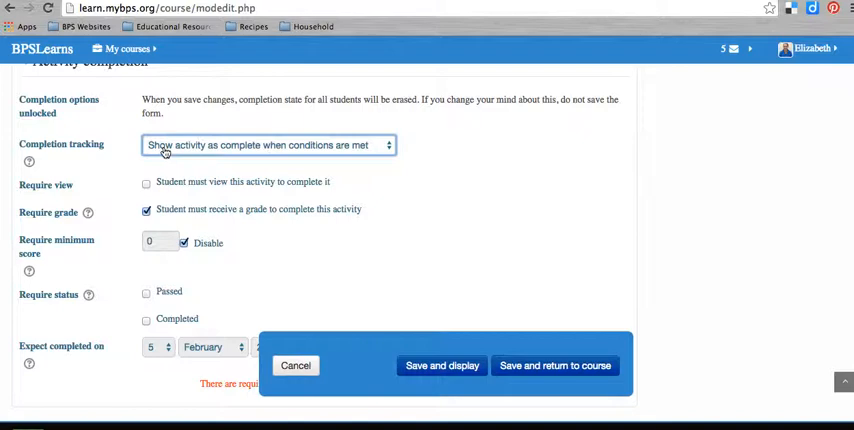
Disable Require minimum score, then tick and untick Require view.
scroll("down", 3)
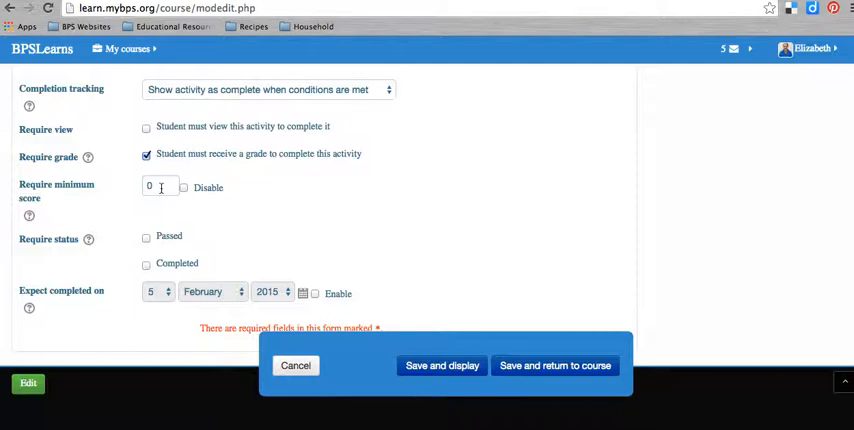
left_click(191, 187)
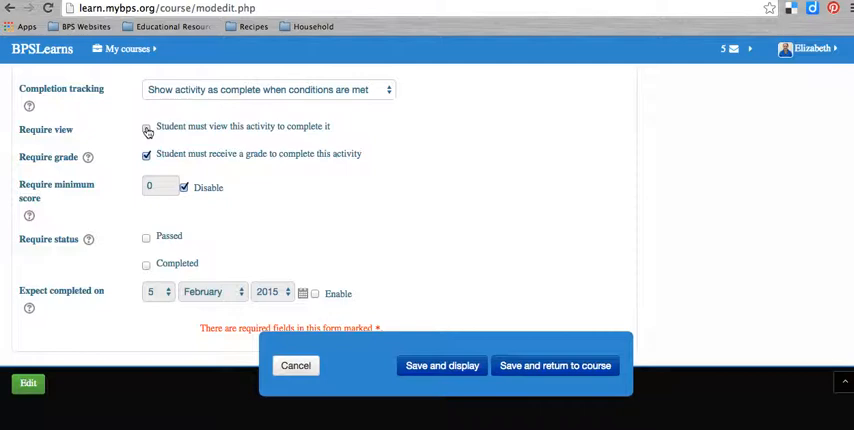
left_click(144, 131)
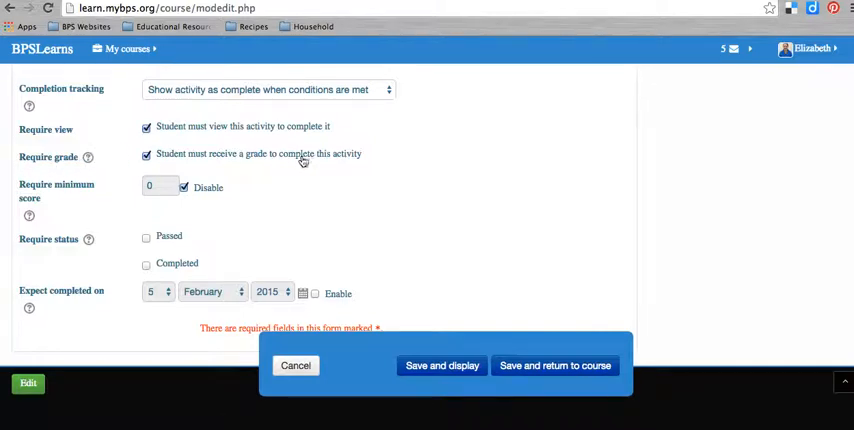
mouse_move(157, 177)
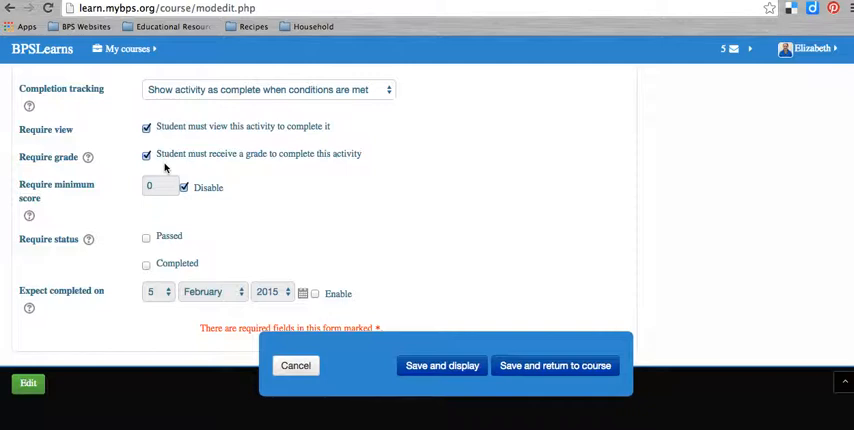
mouse_move(58, 168)
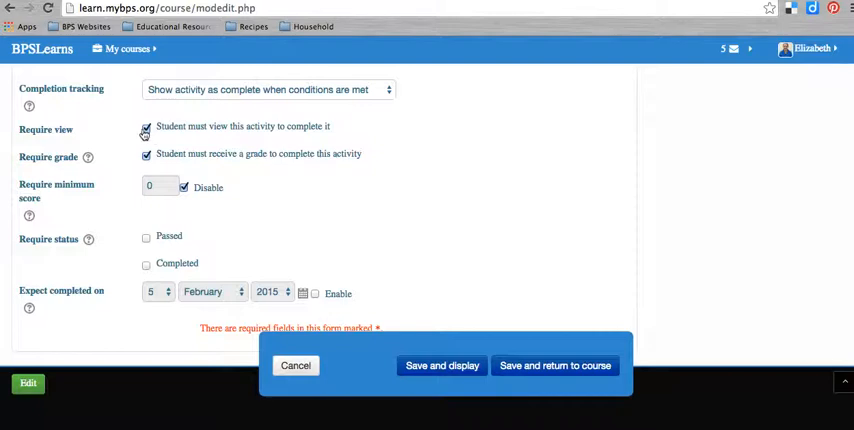
left_click(141, 128)
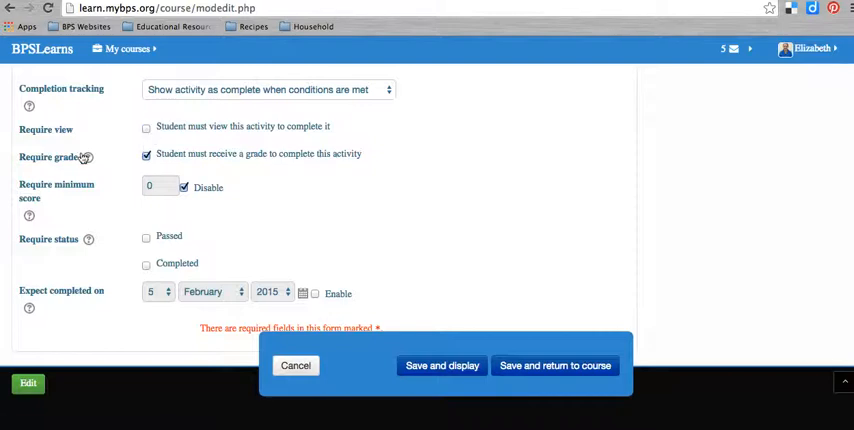
scroll("down", 3)
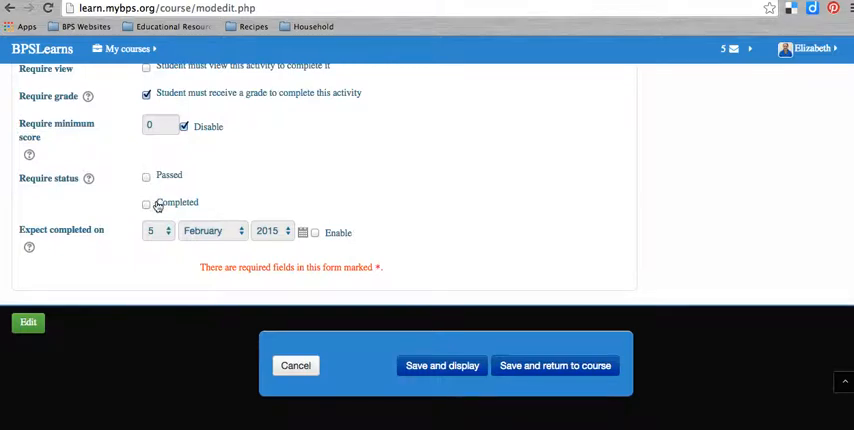
mouse_move(315, 223)
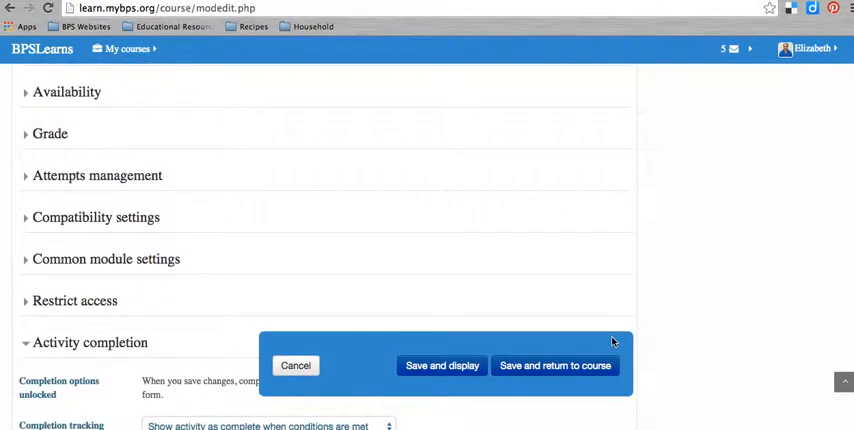
Scroll to the bottom of the assignment settings form and cancel without saving.
scroll("down", 3)
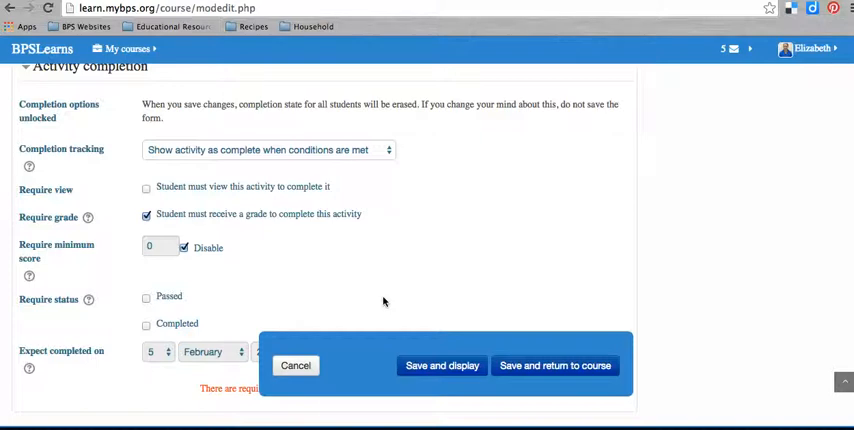
mouse_move(375, 387)
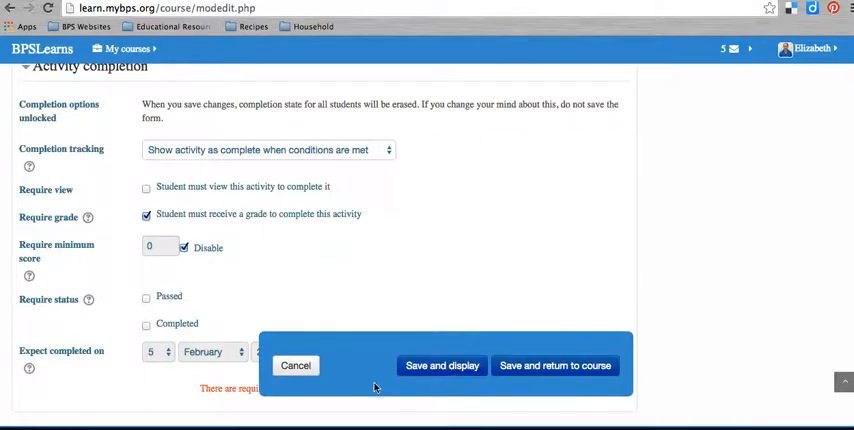
left_click(295, 366)
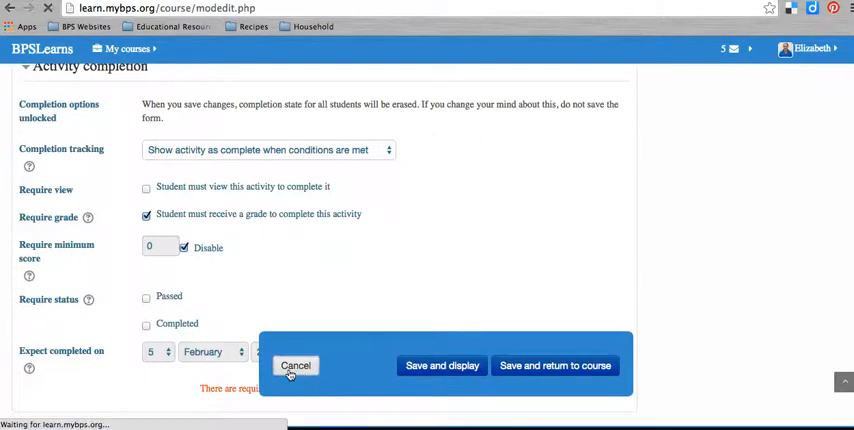
Confirm the cancel and scroll the course page through its Week 1 section.
left_click(300, 365)
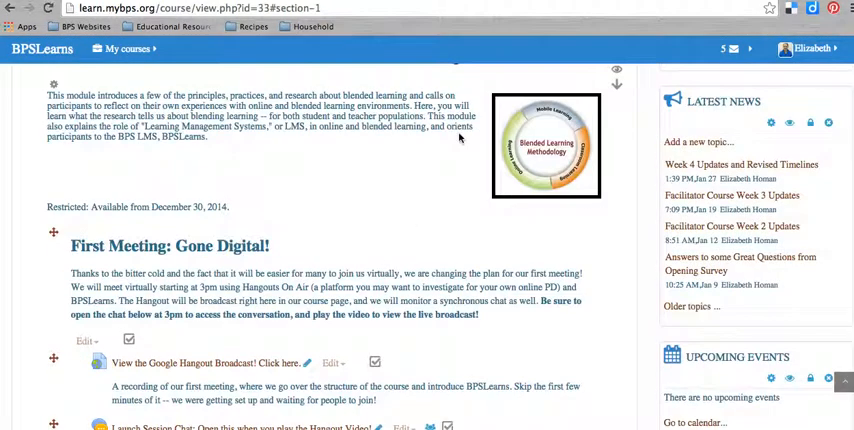
scroll("down", 3)
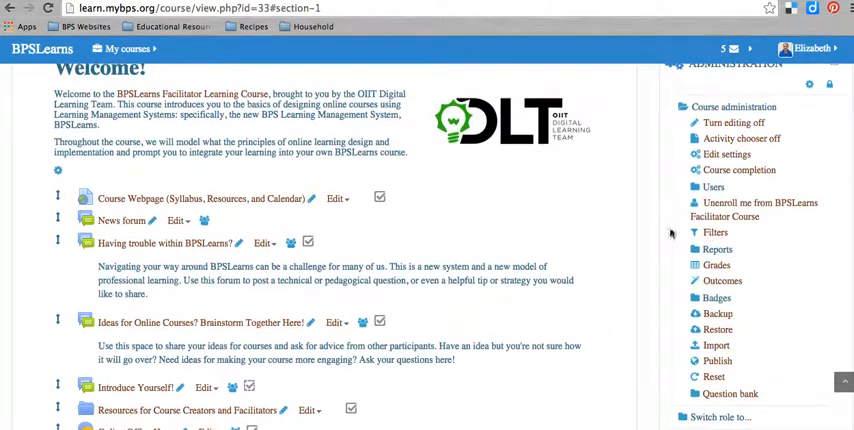
mouse_move(724, 265)
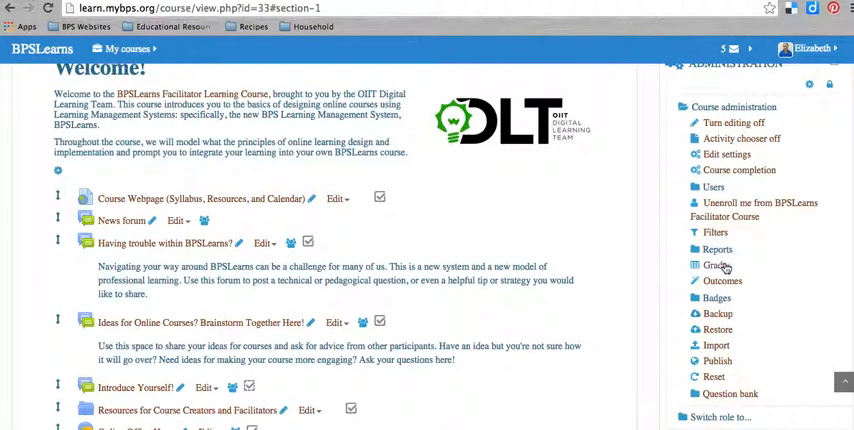
Expand Reports in the Administration block and choose Activity completion.
left_click(715, 249)
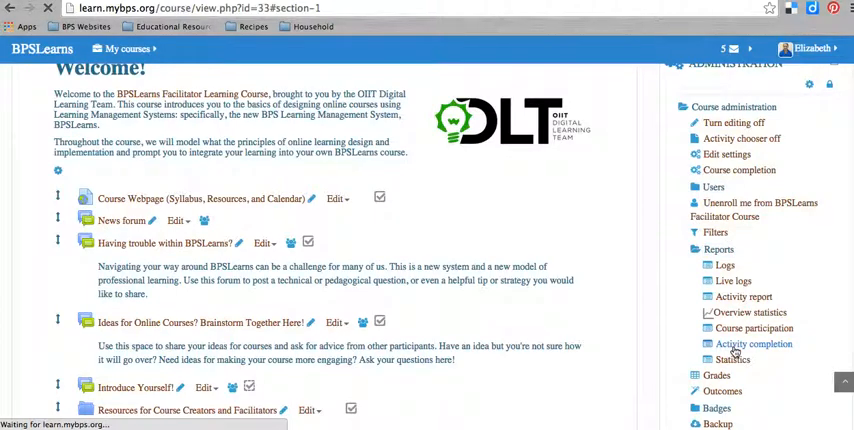
left_click(744, 344)
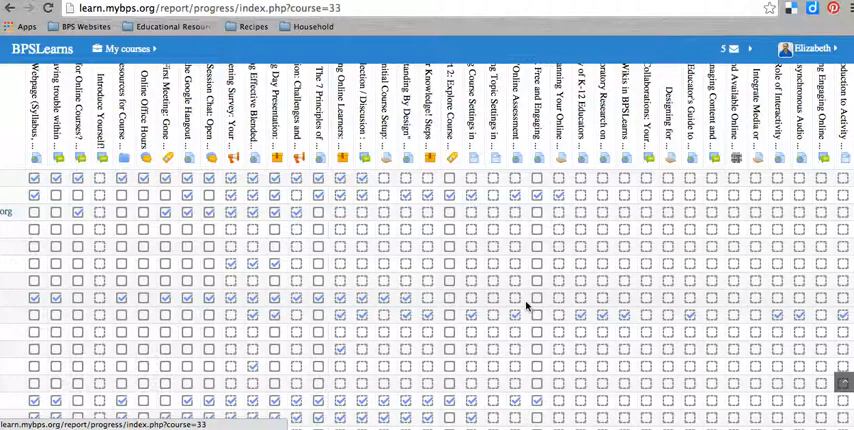
Scroll through the participant completion grid, then show the My courses list.
scroll("down", 3)
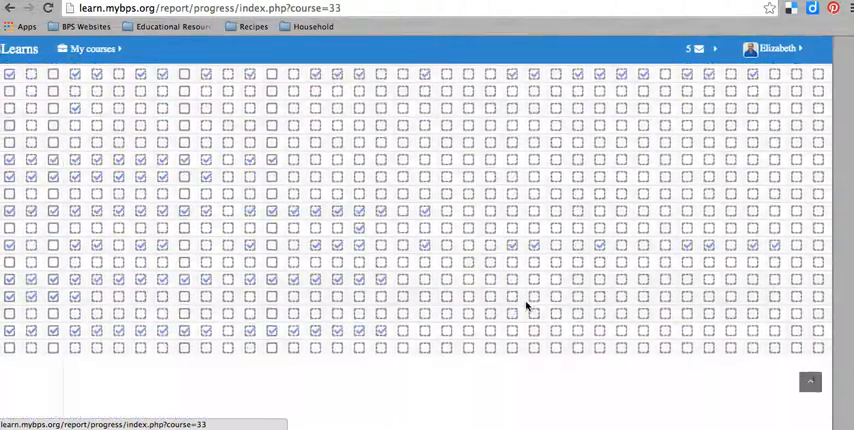
left_click(94, 50)
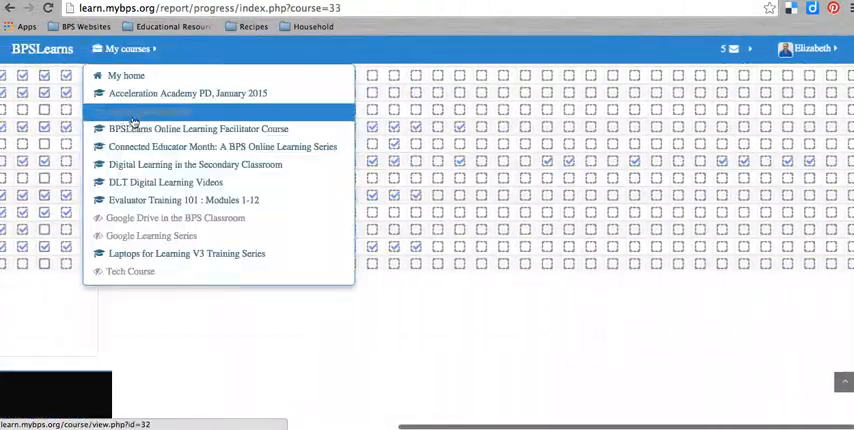
Pick BPSLearns Online Learning Facilitator Course from the My courses dropdown.
left_click(203, 128)
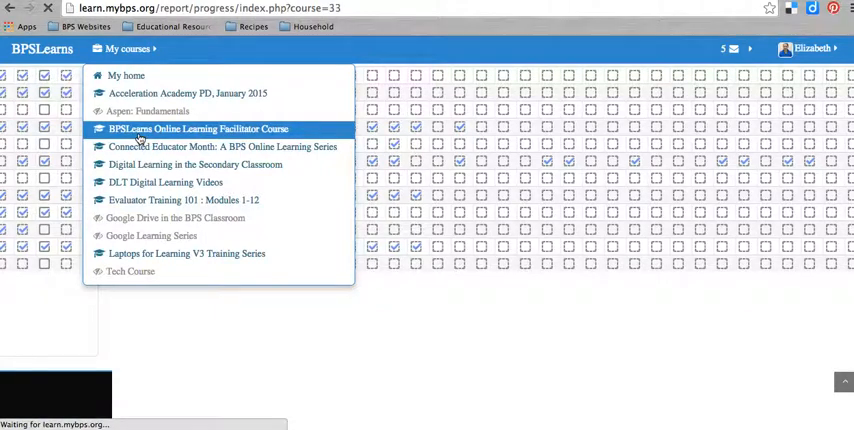
left_click(222, 128)
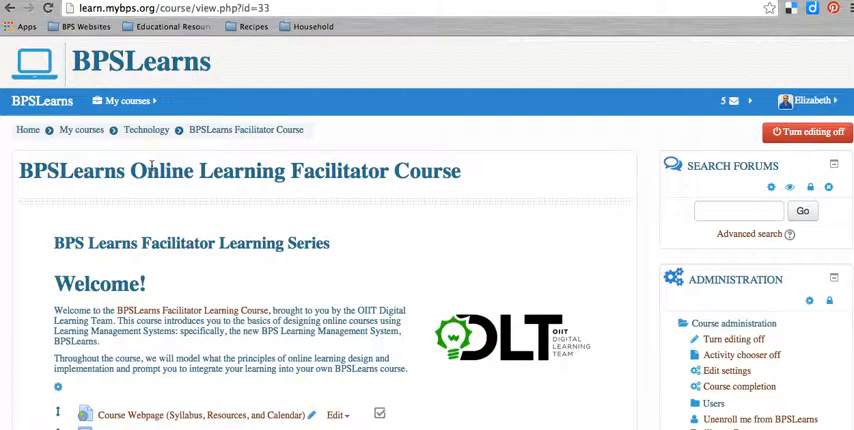
Scroll to Part 3 and open Initial Course Setup: Assignment for Week 1.
scroll("down", 3)
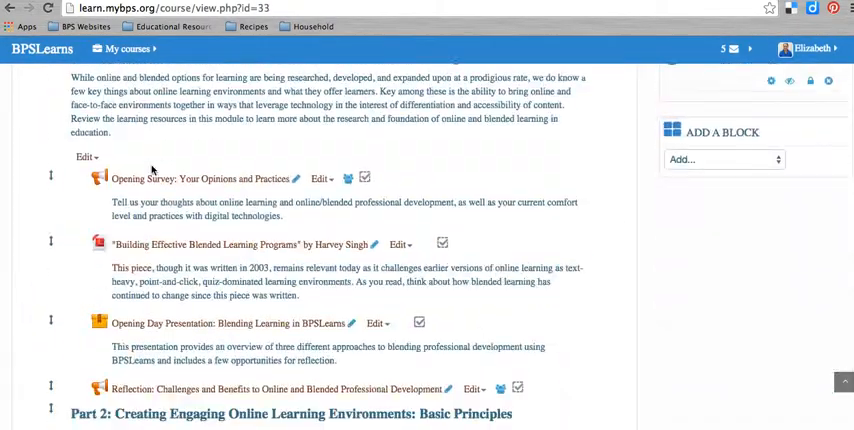
scroll("down", 3)
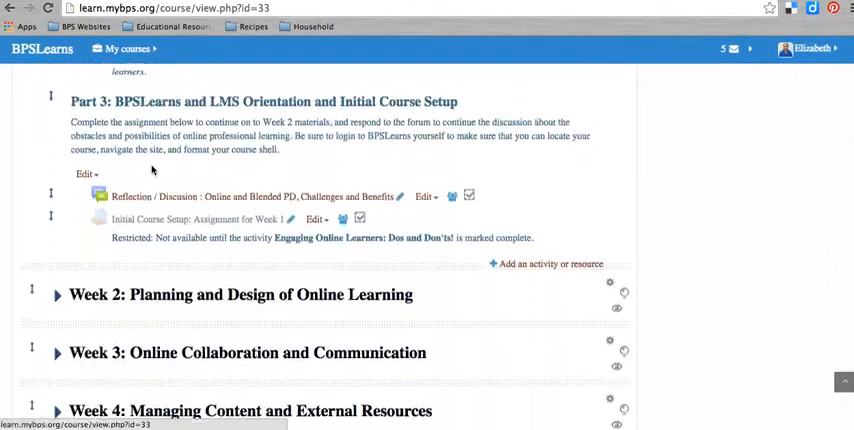
scroll("down", 3)
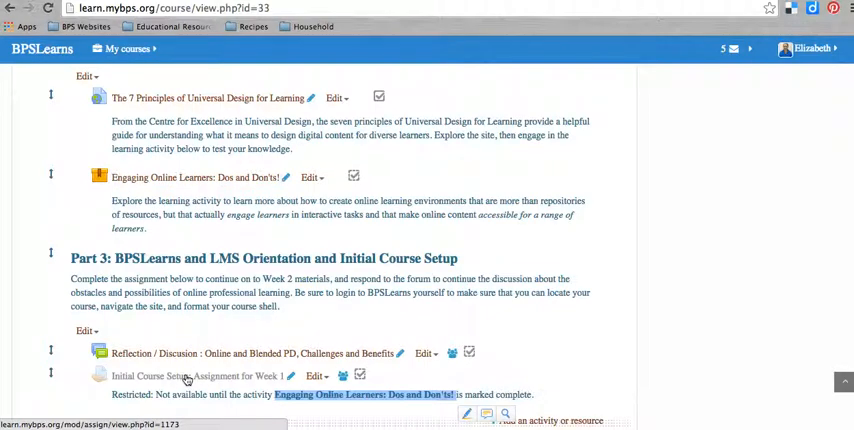
left_click(200, 376)
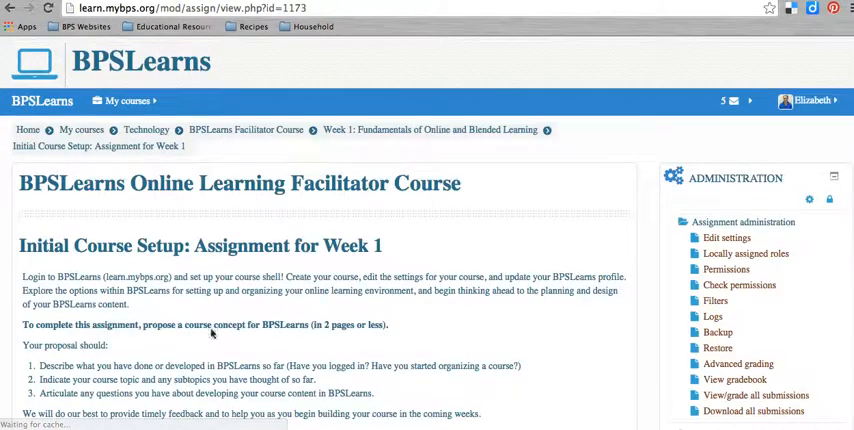
Edit the Week 1 assignment's settings and expand the Restrict access section.
scroll("down", 3)
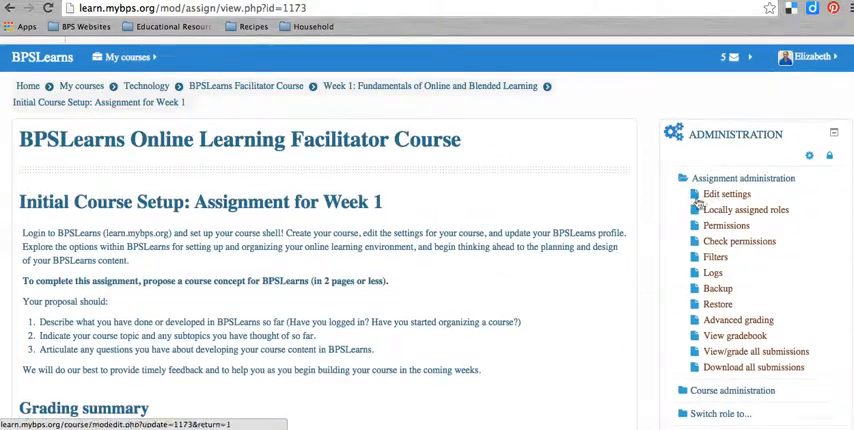
left_click(724, 194)
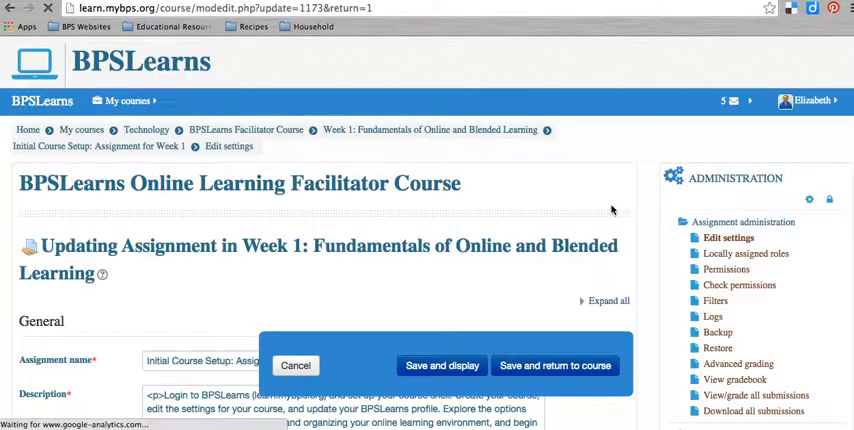
scroll("down", 3)
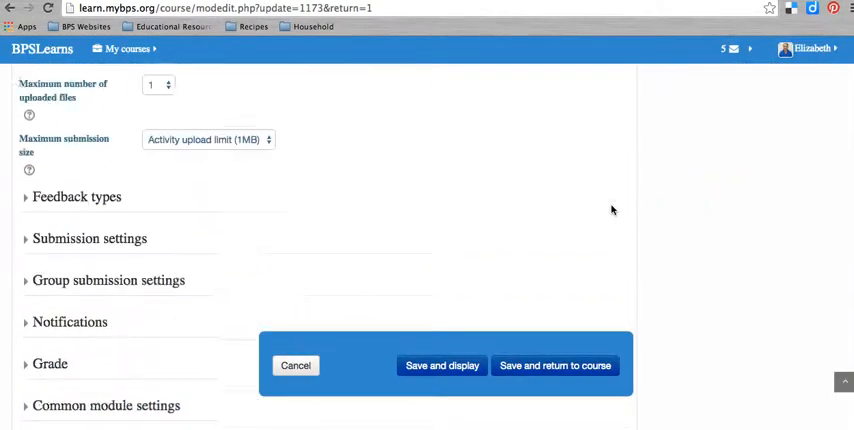
scroll("down", 3)
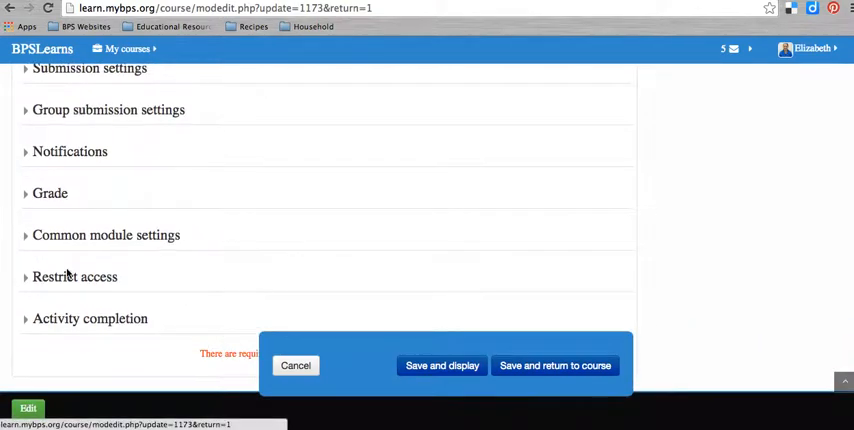
left_click(74, 276)
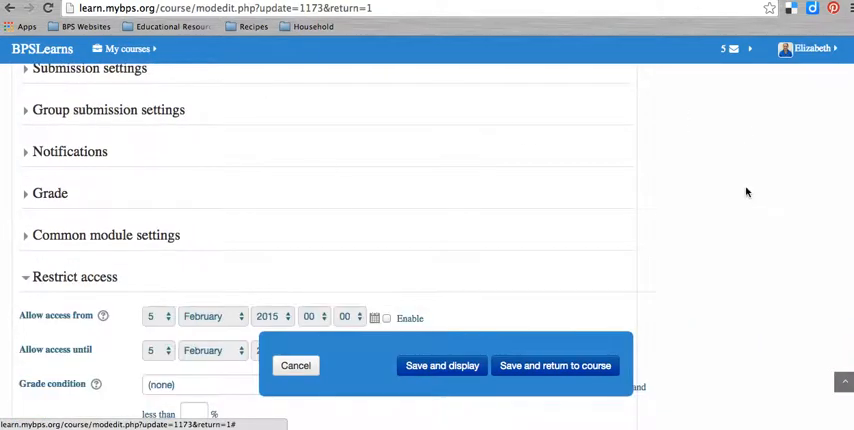
scroll("down", 3)
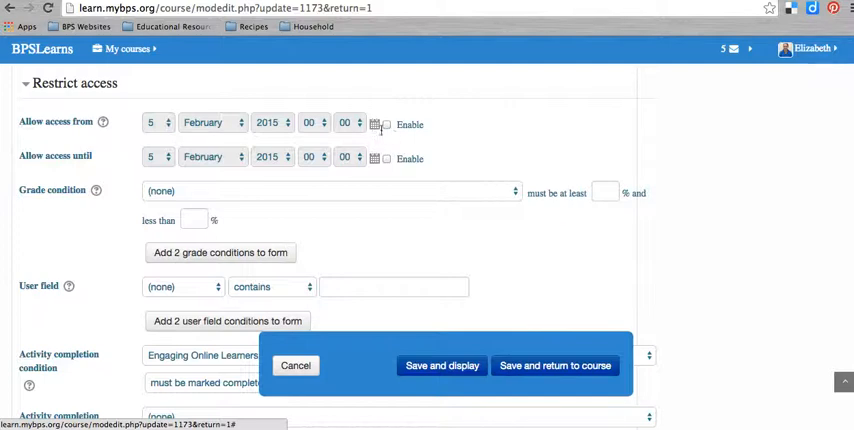
scroll("down", 3)
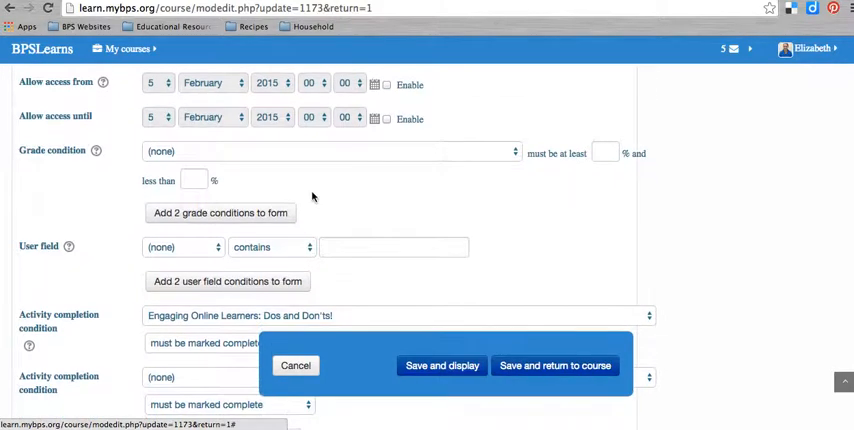
left_click(330, 151)
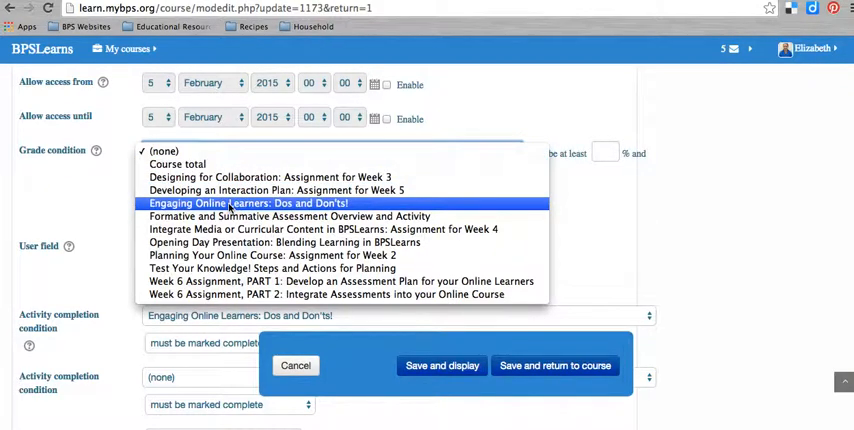
left_click(170, 150)
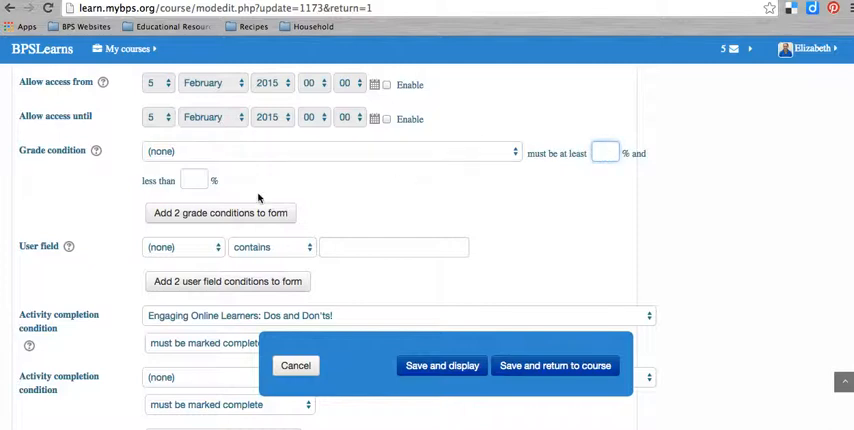
mouse_move(405, 196)
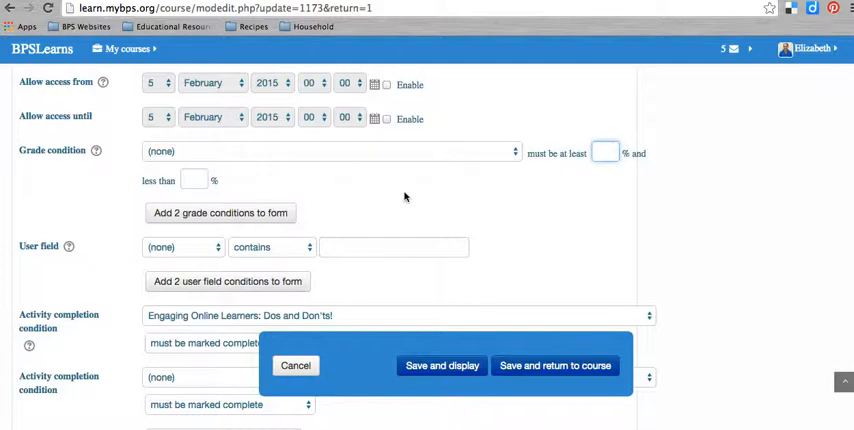
left_click(192, 180)
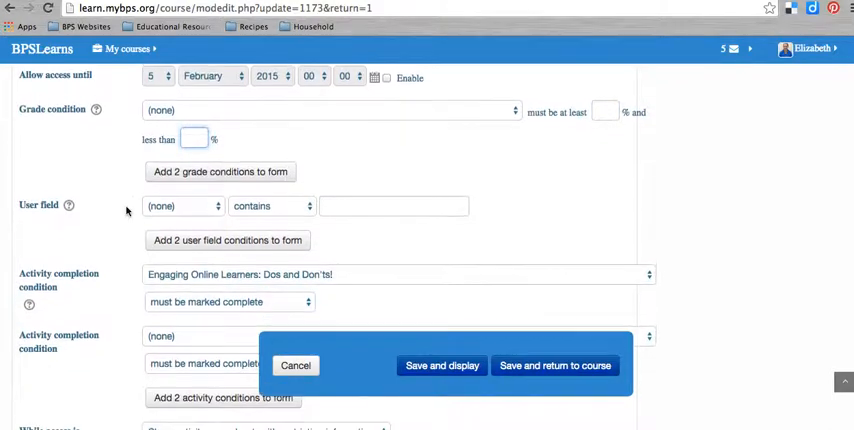
scroll("down", 3)
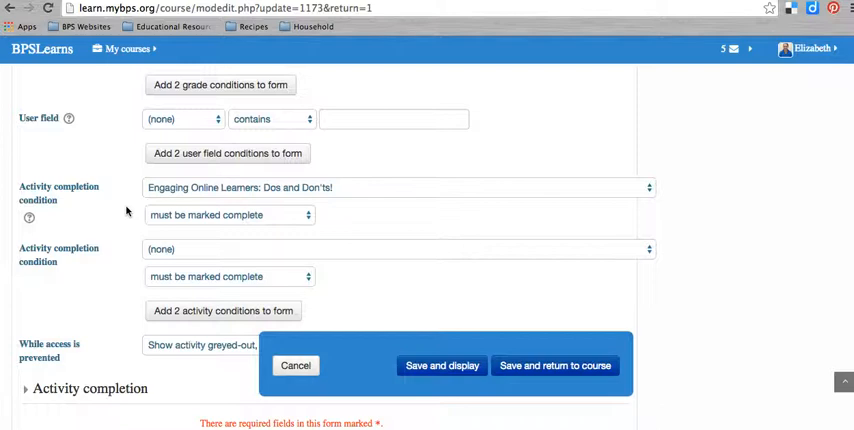
scroll("down", 3)
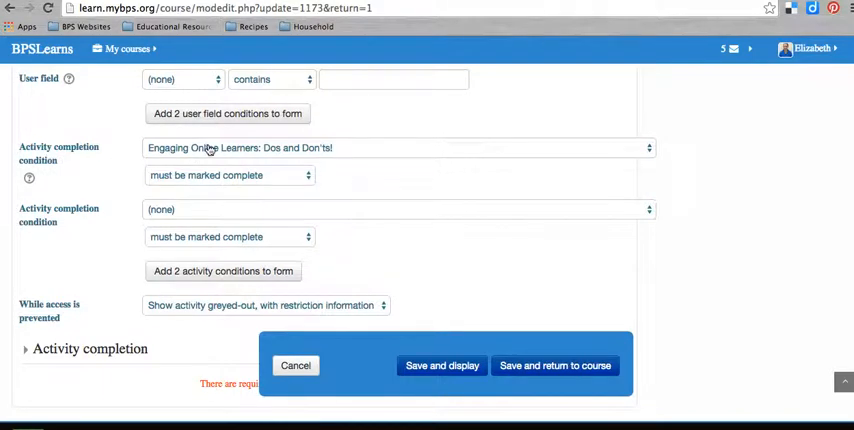
left_click(397, 147)
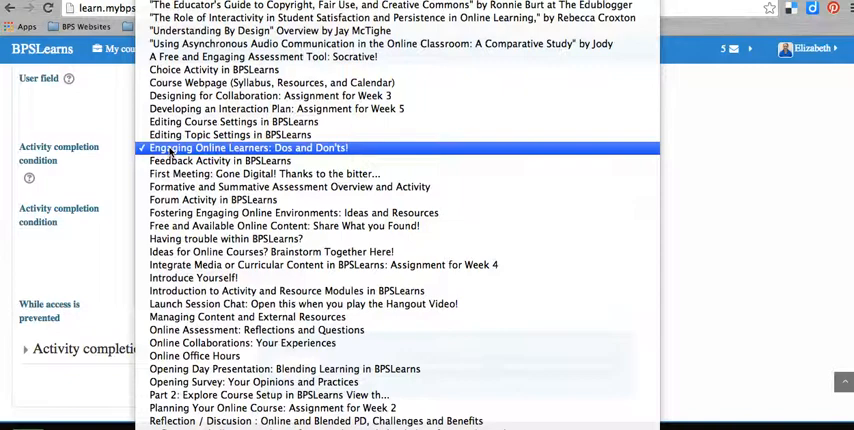
left_click(247, 147)
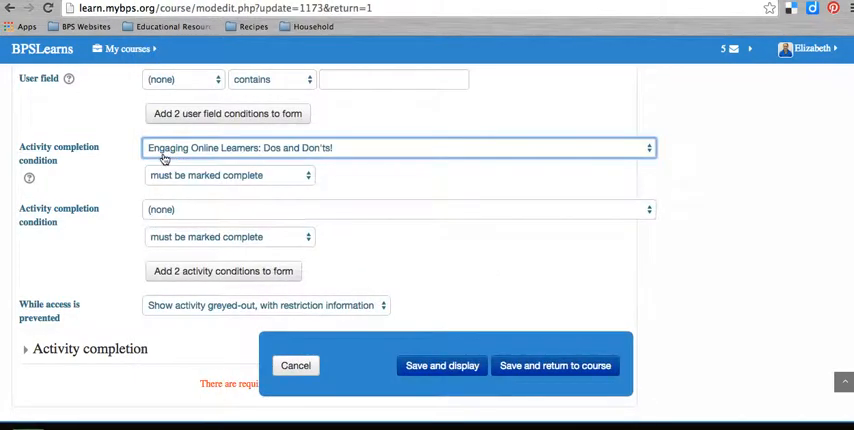
left_click(225, 175)
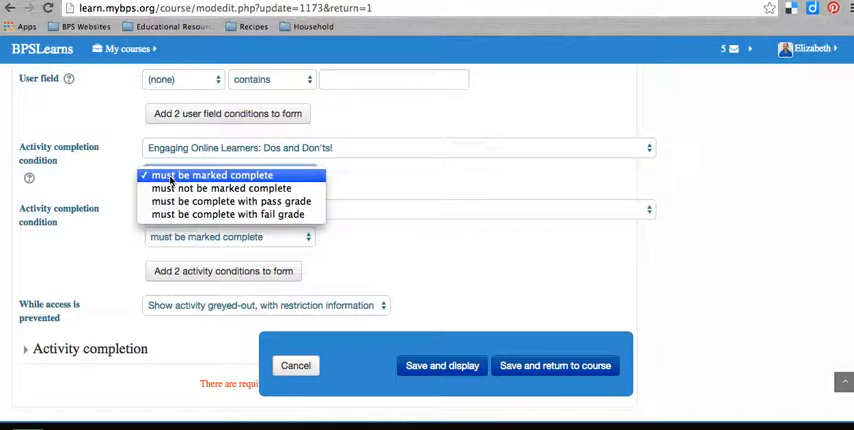
mouse_move(225, 188)
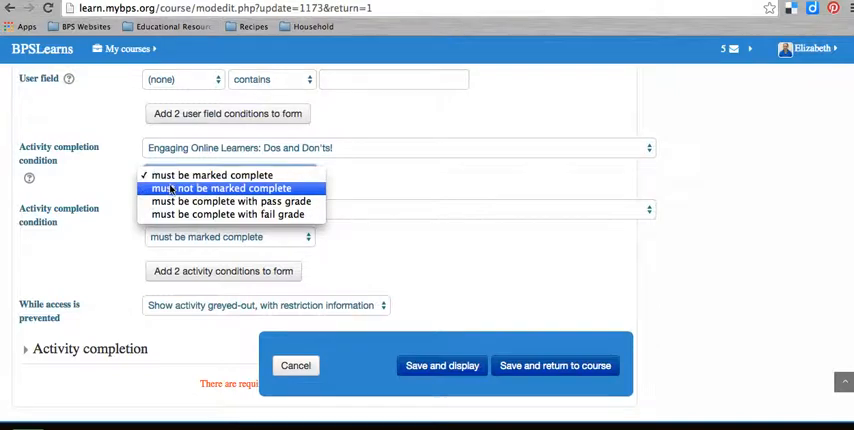
mouse_move(228, 215)
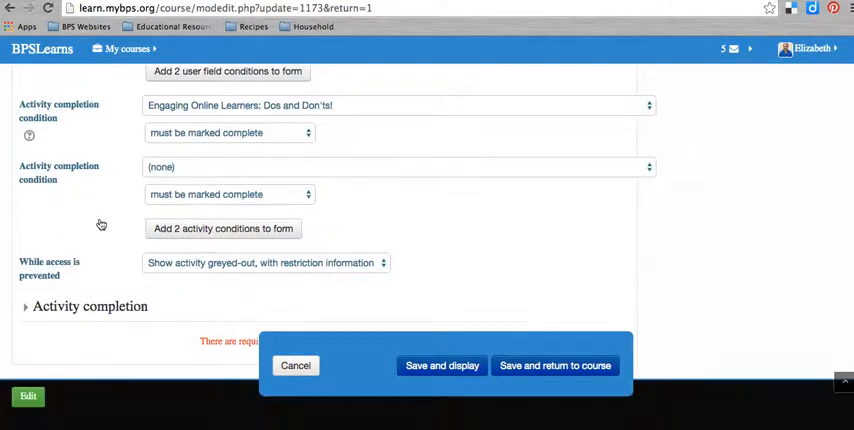
scroll("down", 3)
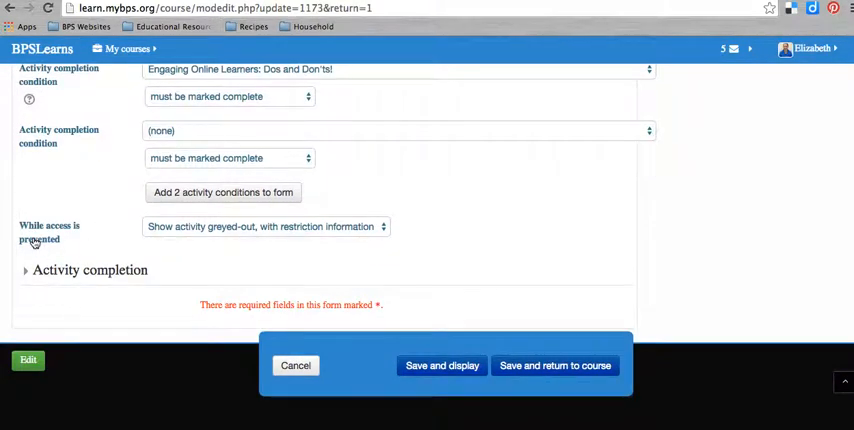
left_click(260, 226)
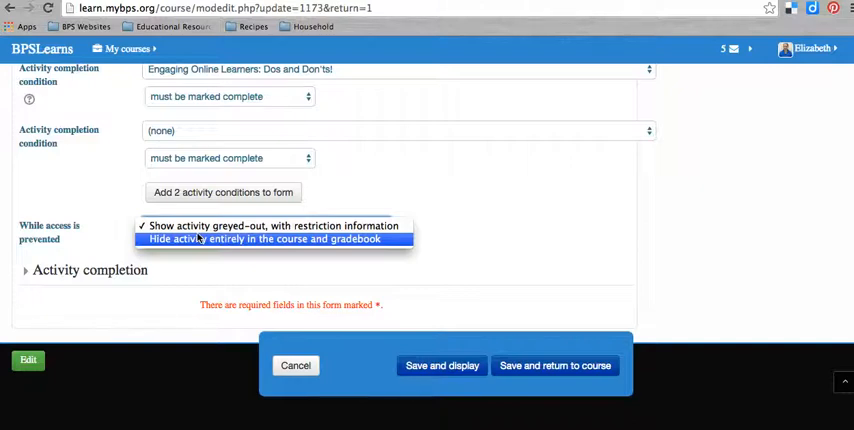
left_click(255, 225)
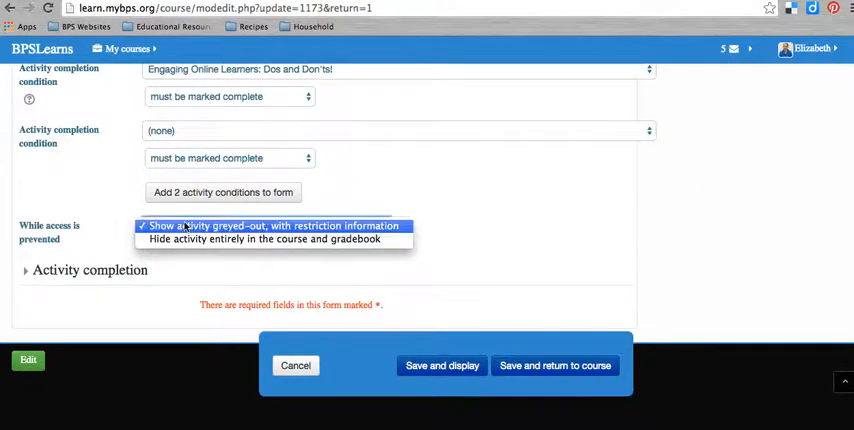
left_click(268, 225)
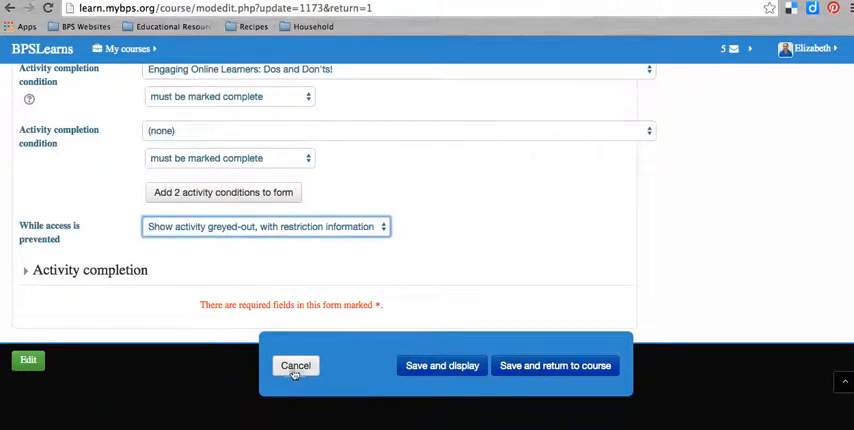
Cancel the assignment settings edits without saving and scroll the Assignment for Week 1 page.
left_click(294, 365)
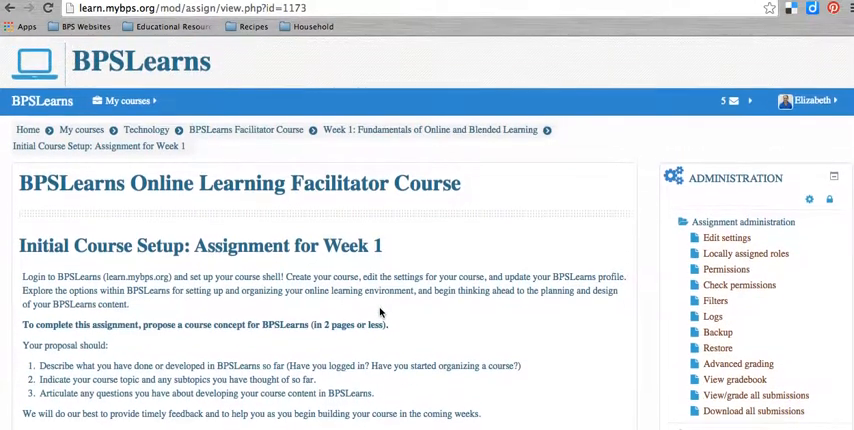
scroll("down", 3)
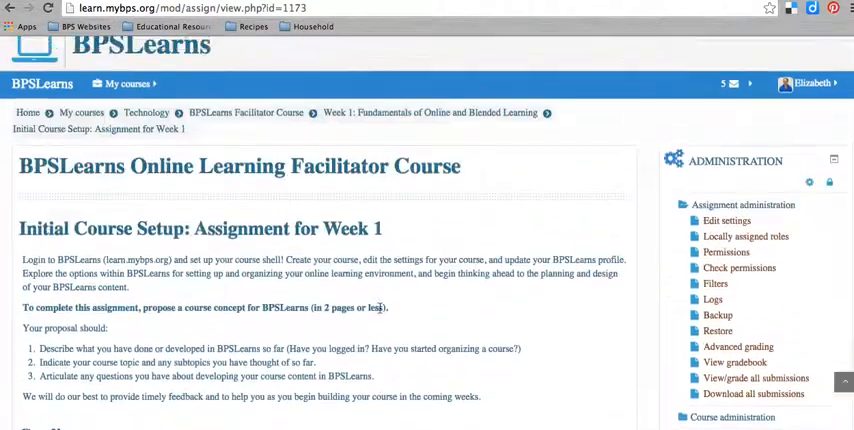